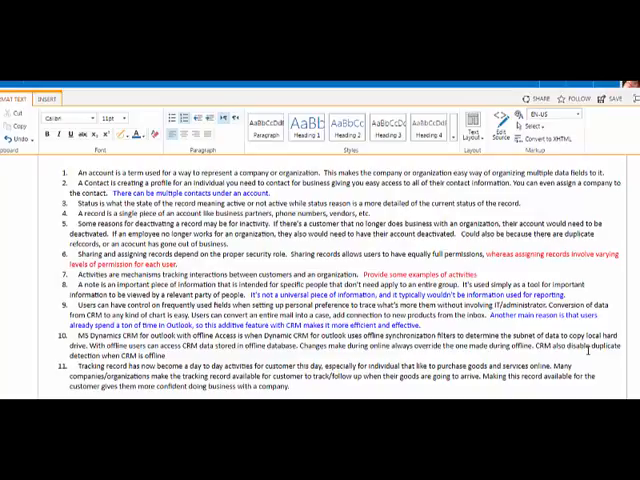
- Open the Font Color palette of theme and standard colours on the Format Text ribbon
click(139, 131)
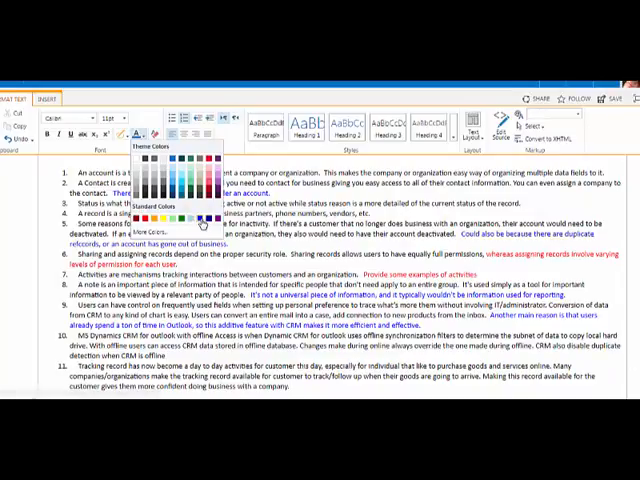